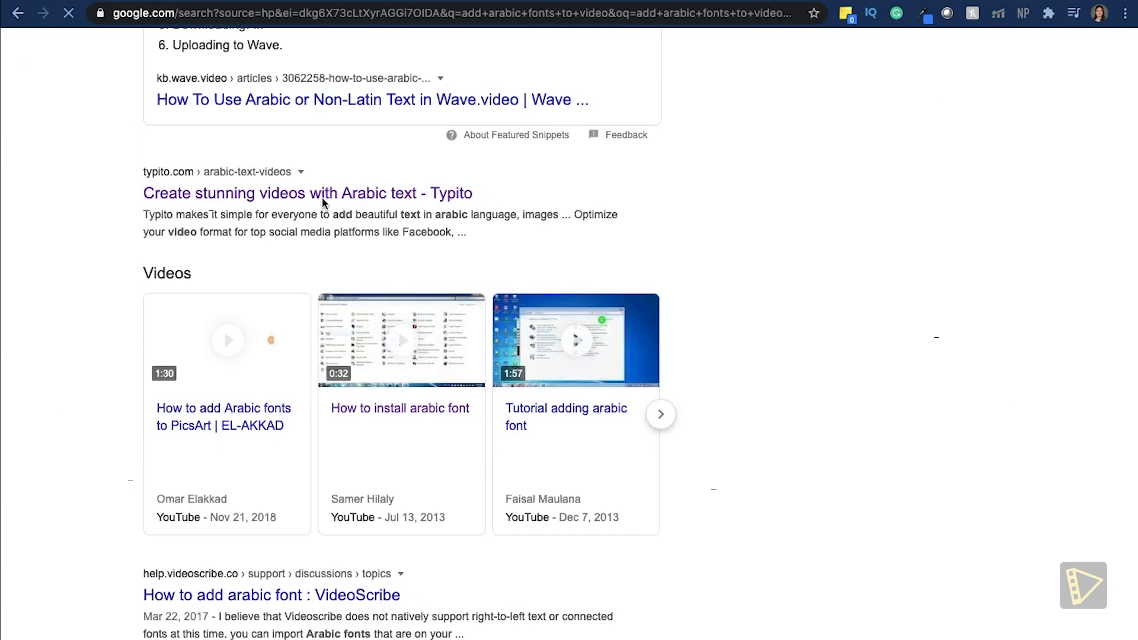
# Step: Open Typito's 'Create stunning videos with Arabic text' page from the Google results
pyautogui.click(307, 193)
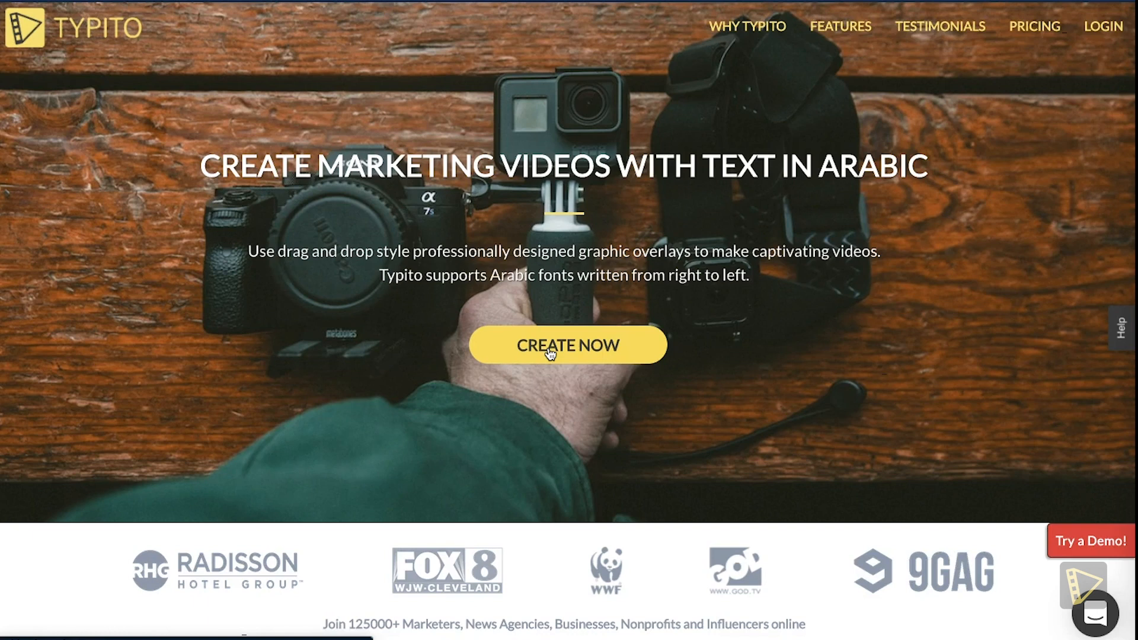
# Step: Start the Arabic text Quick Start, preview Mirza and the custom-font upload, then choose the Cairo font
pyautogui.click(568, 345)
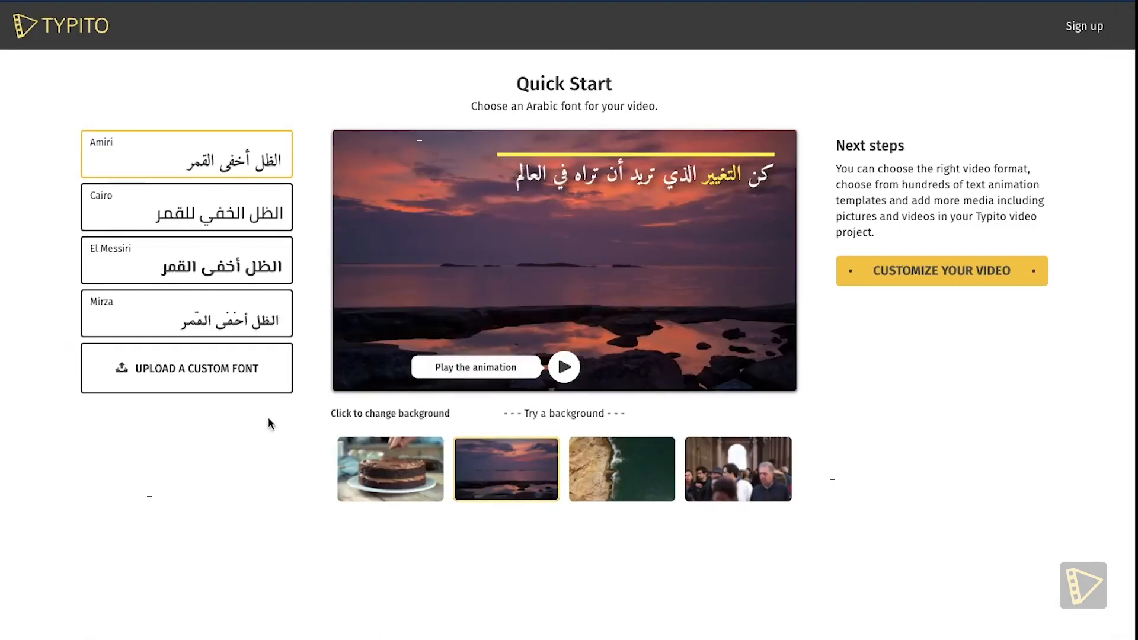
pyautogui.click(186, 206)
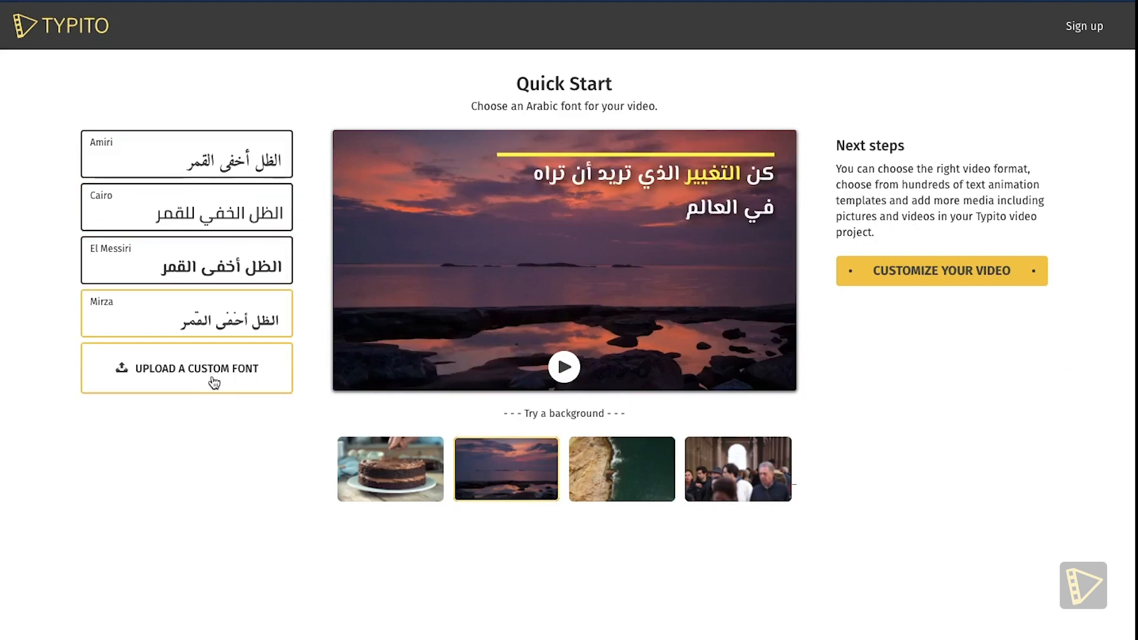
pyautogui.click(186, 368)
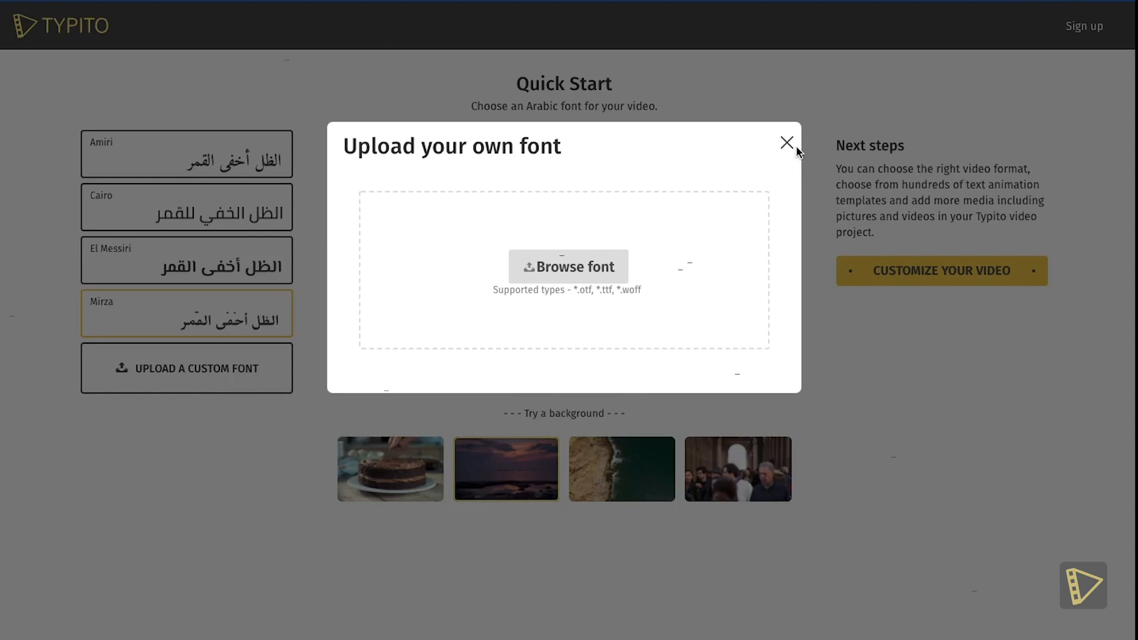
pyautogui.click(786, 142)
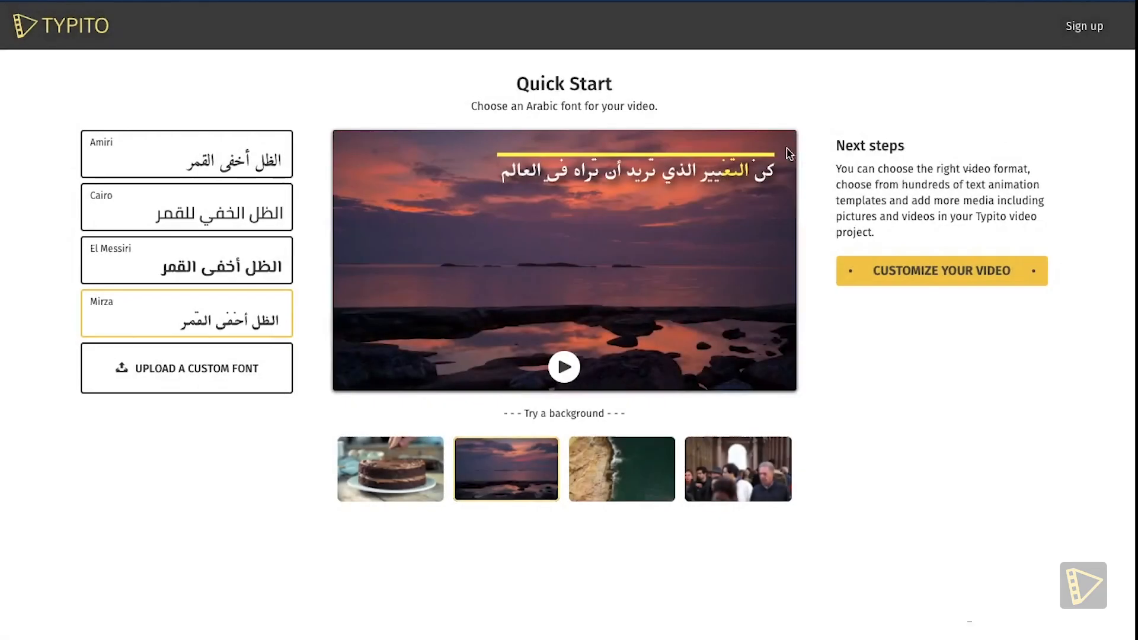
pyautogui.click(186, 206)
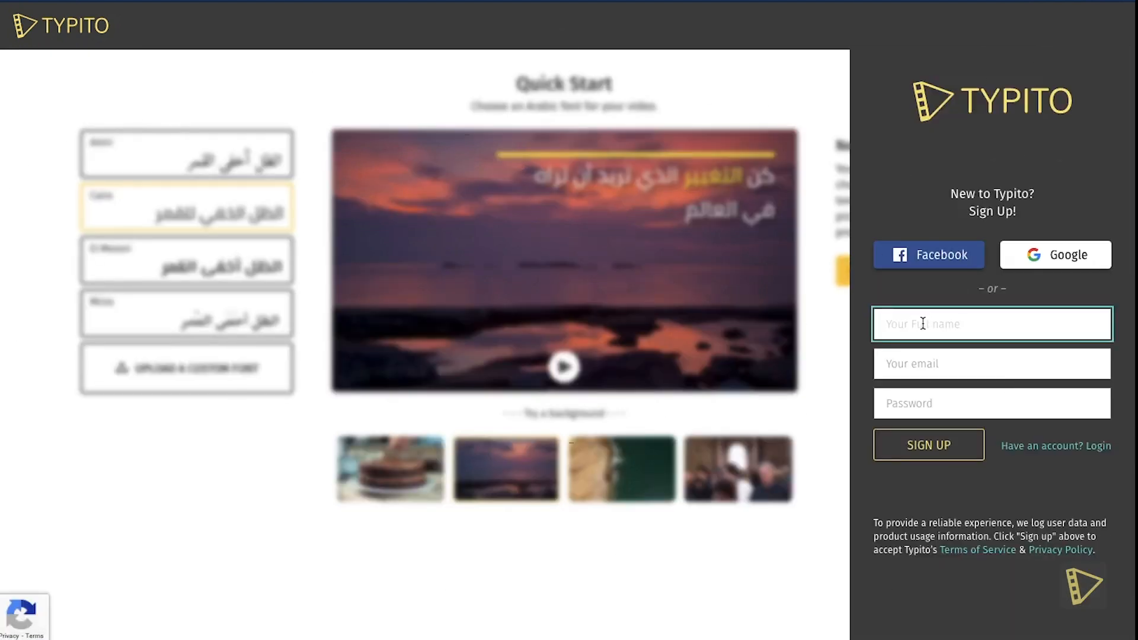
pyautogui.write('Mark')
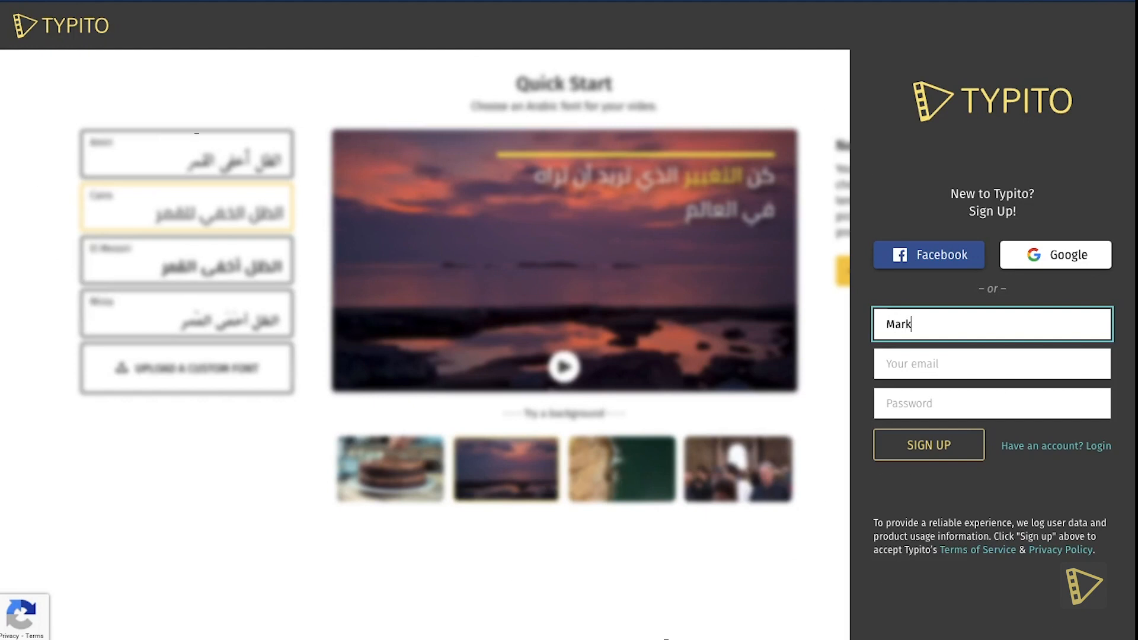
pyautogui.write('Wal')
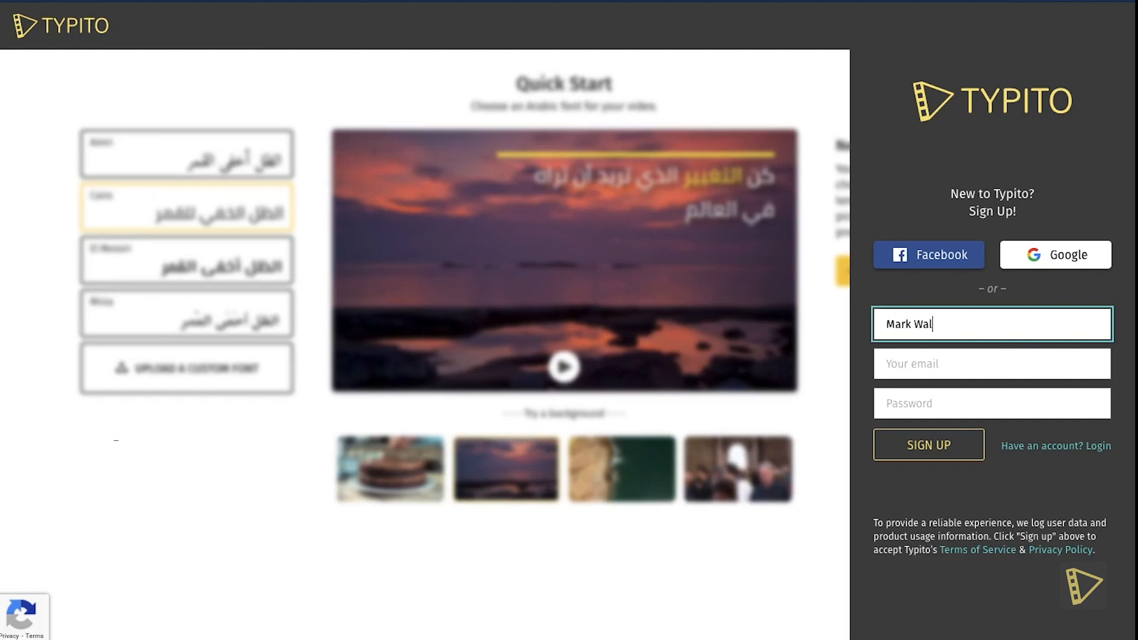
pyautogui.click(991, 364)
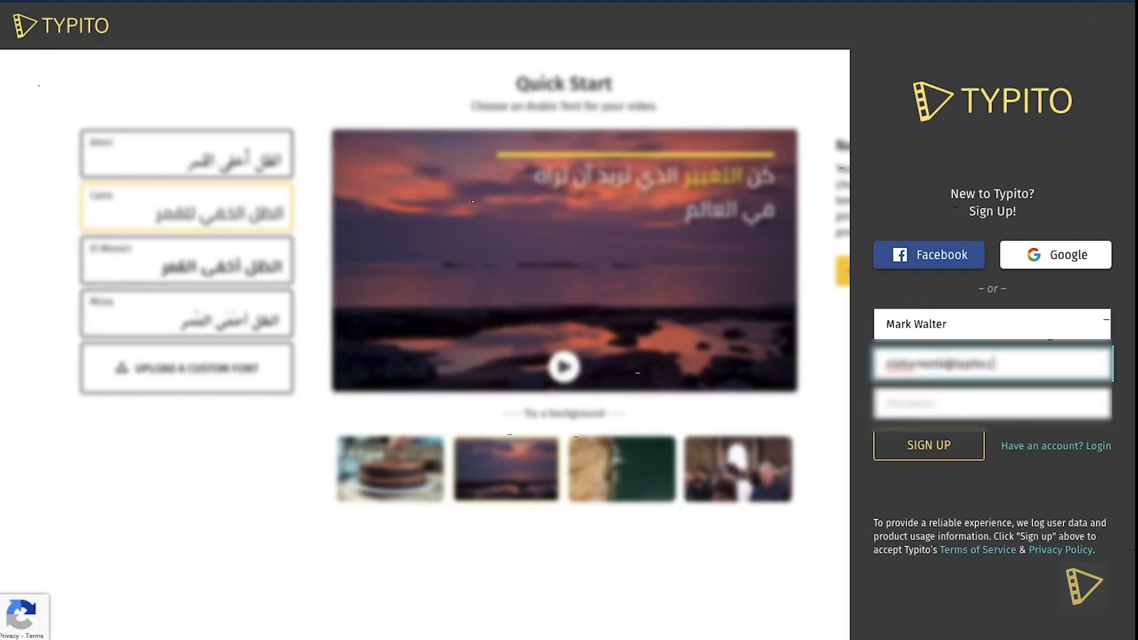
pyautogui.click(928, 445)
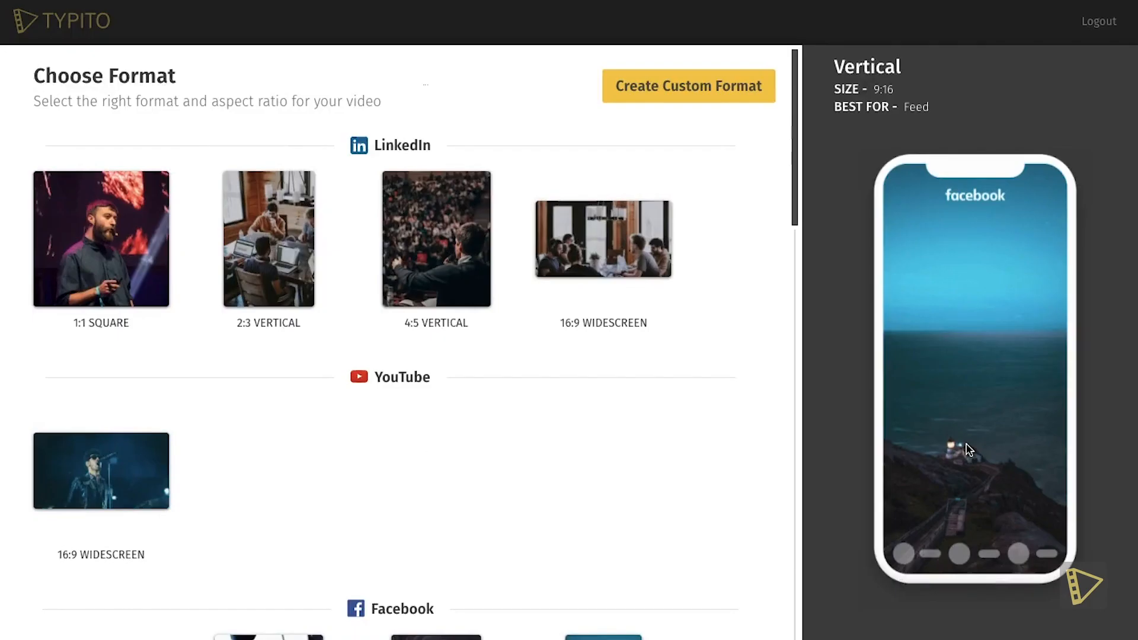
# Step: Create the project in the Facebook 4:5 Vertical format from the Arabic Quick Start template
pyautogui.click(435, 238)
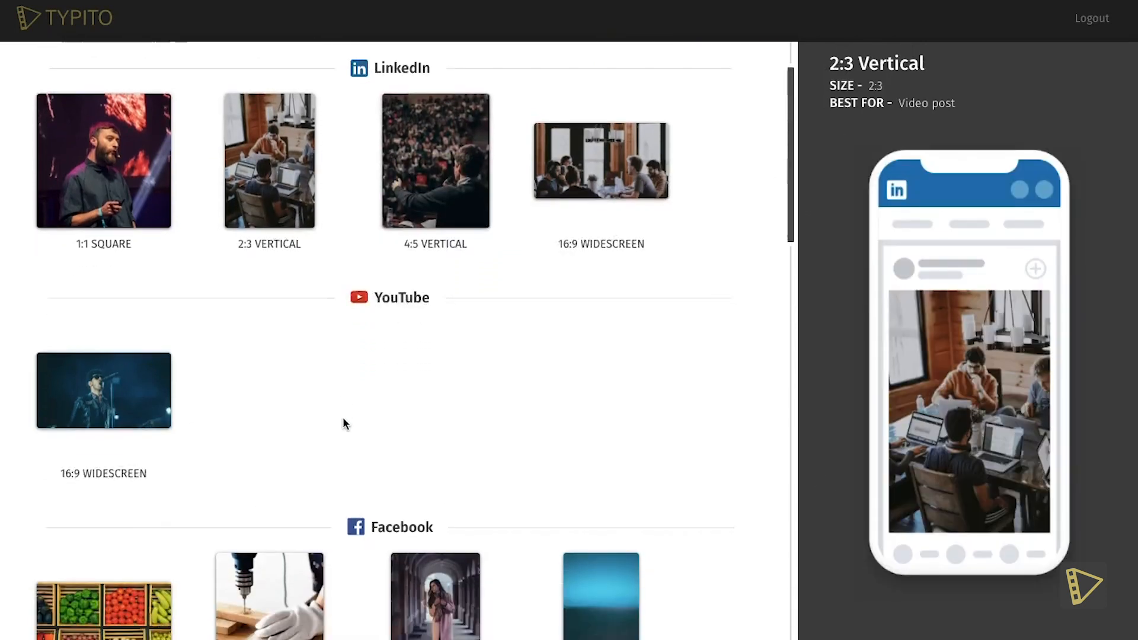
pyautogui.scroll(-3)
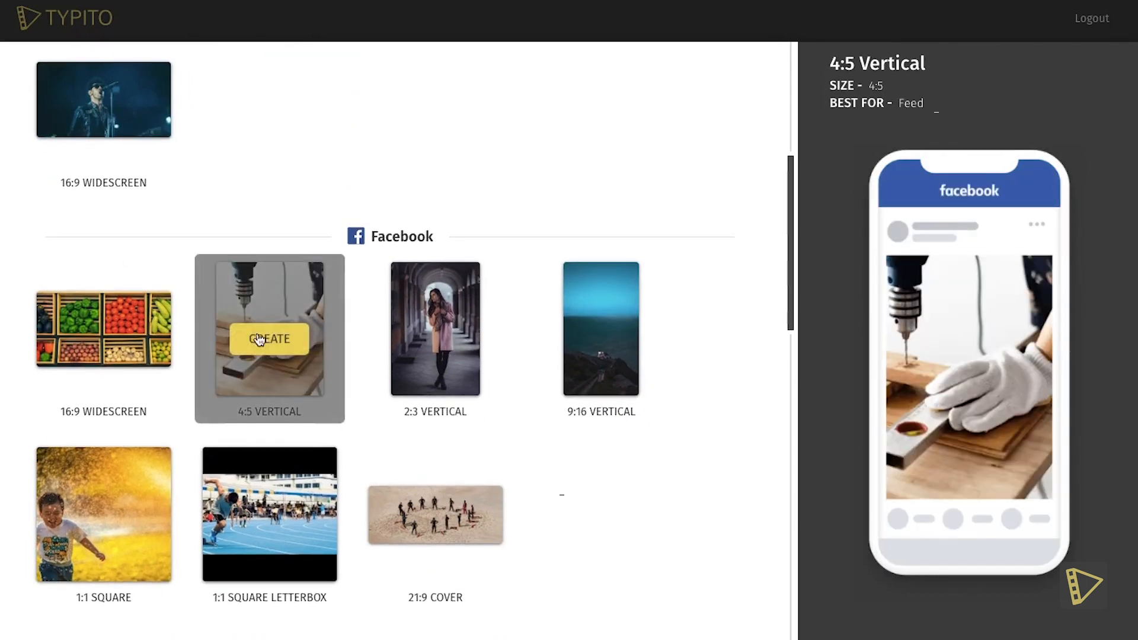
pyautogui.click(269, 339)
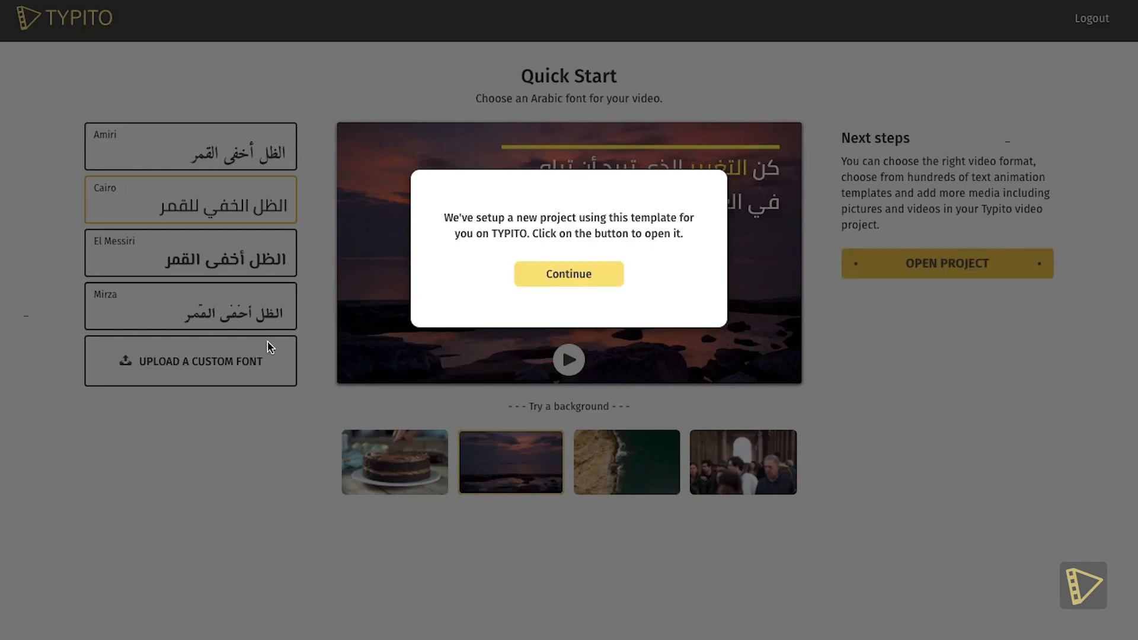
# Step: Customize the video with two uploaded desert clips as stock media and proceed to the editor
pyautogui.click(568, 274)
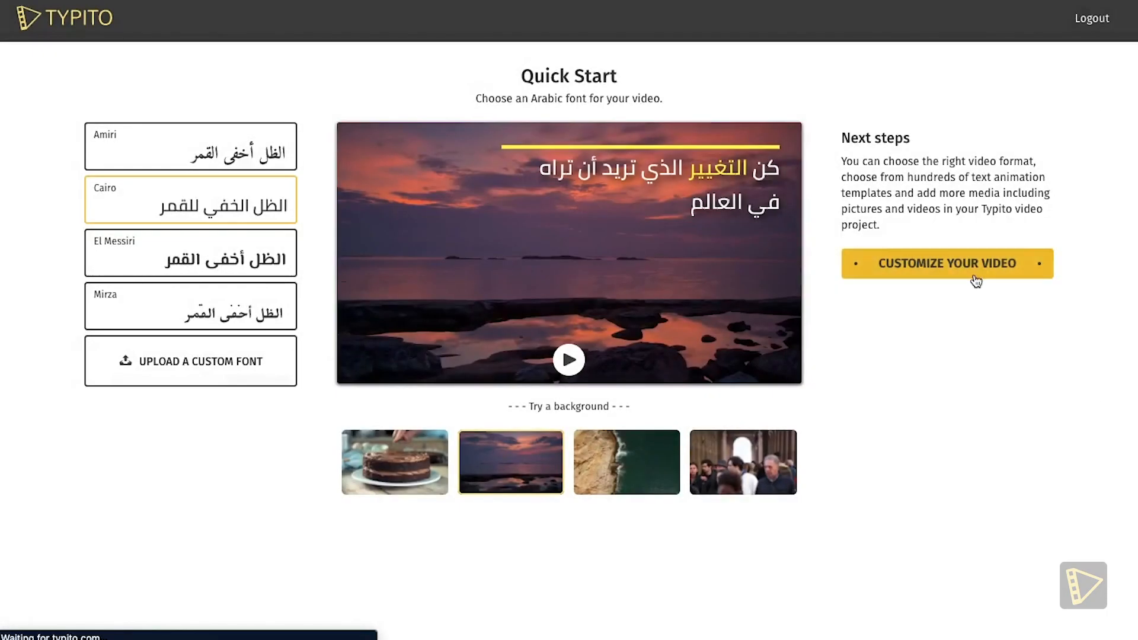
pyautogui.click(946, 264)
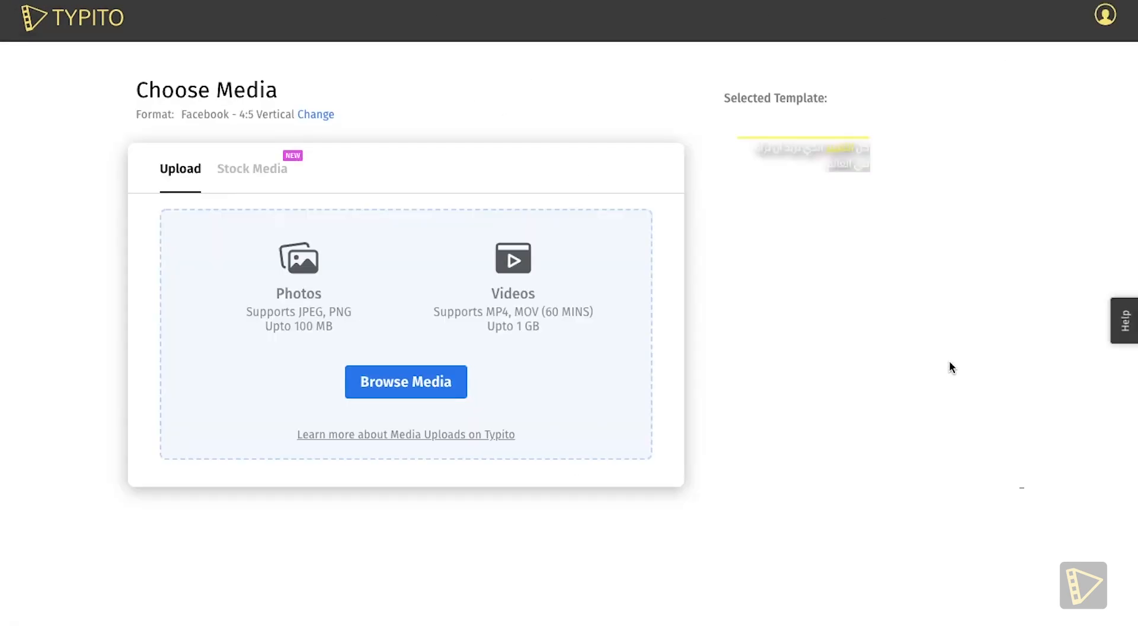
pyautogui.click(406, 382)
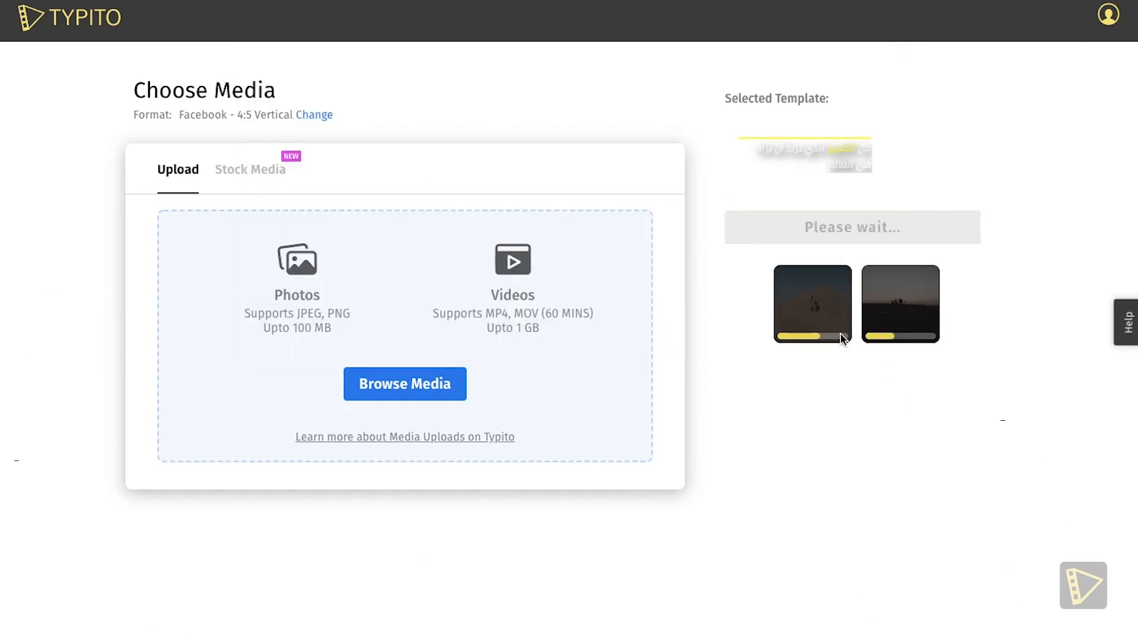
pyautogui.click(250, 169)
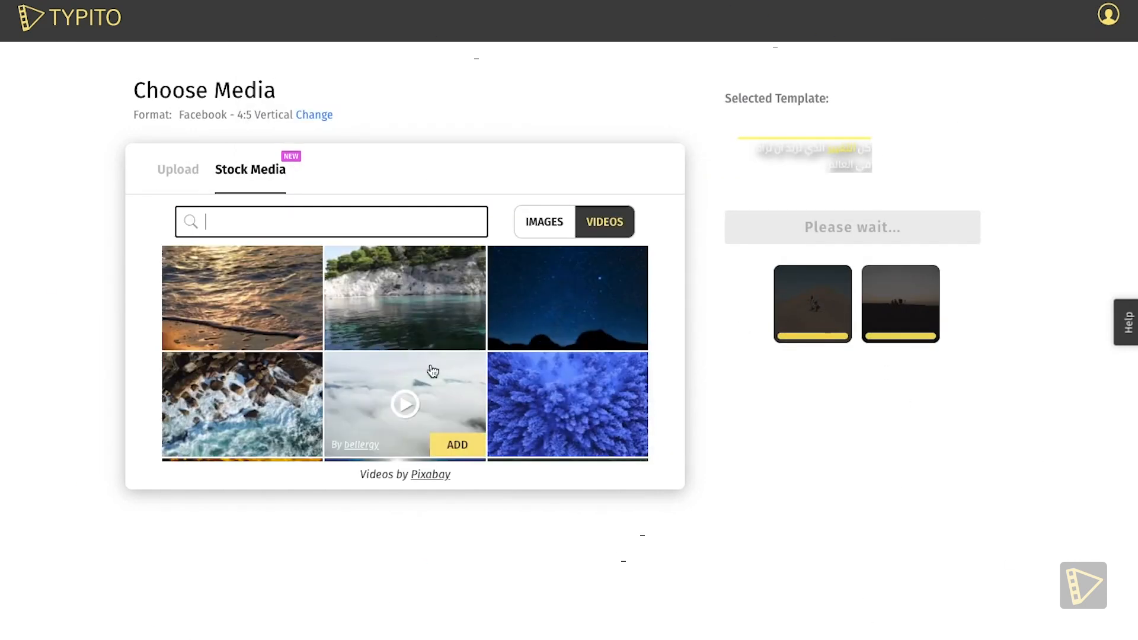
pyautogui.click(543, 222)
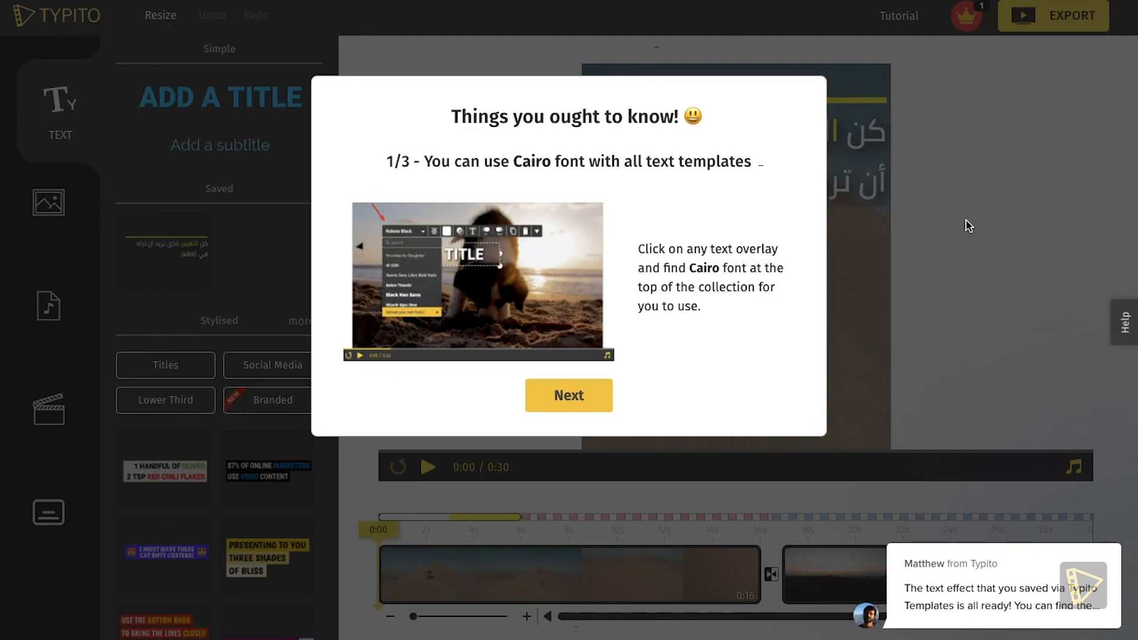
# Step: Step through and close the 'Things you ought to know' tips dialog
pyautogui.click(568, 395)
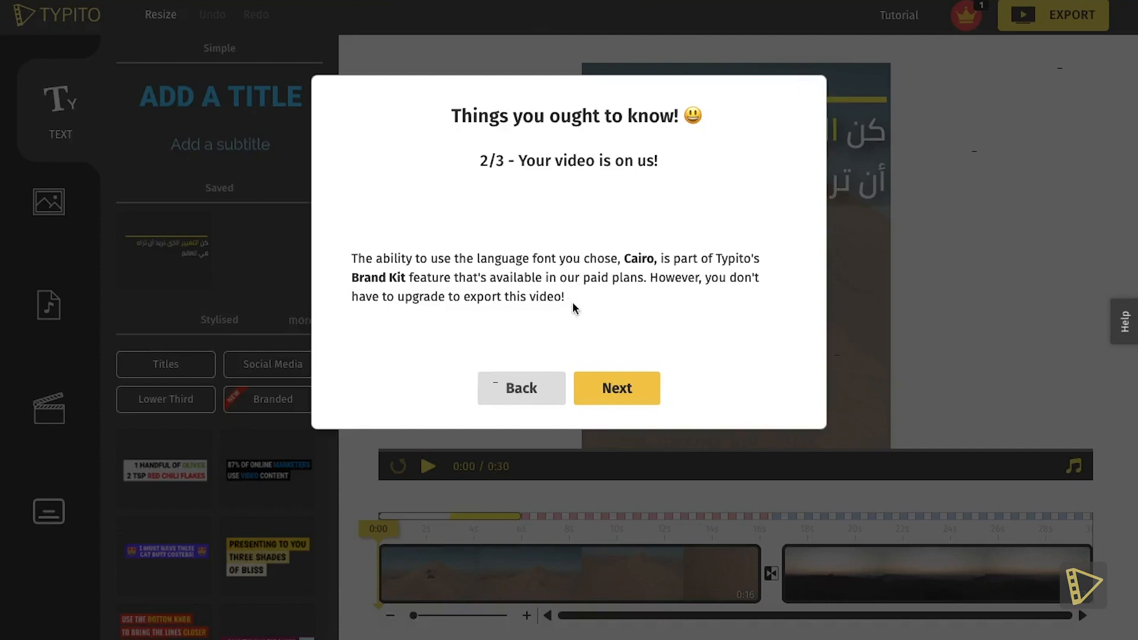
pyautogui.moveTo(392, 283)
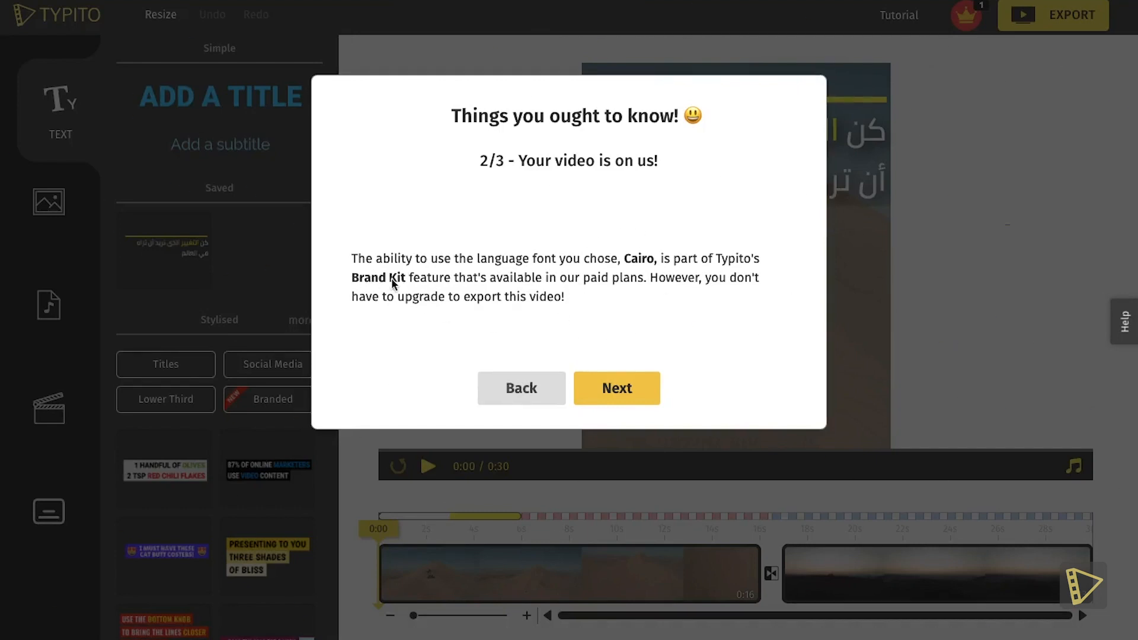
pyautogui.click(615, 388)
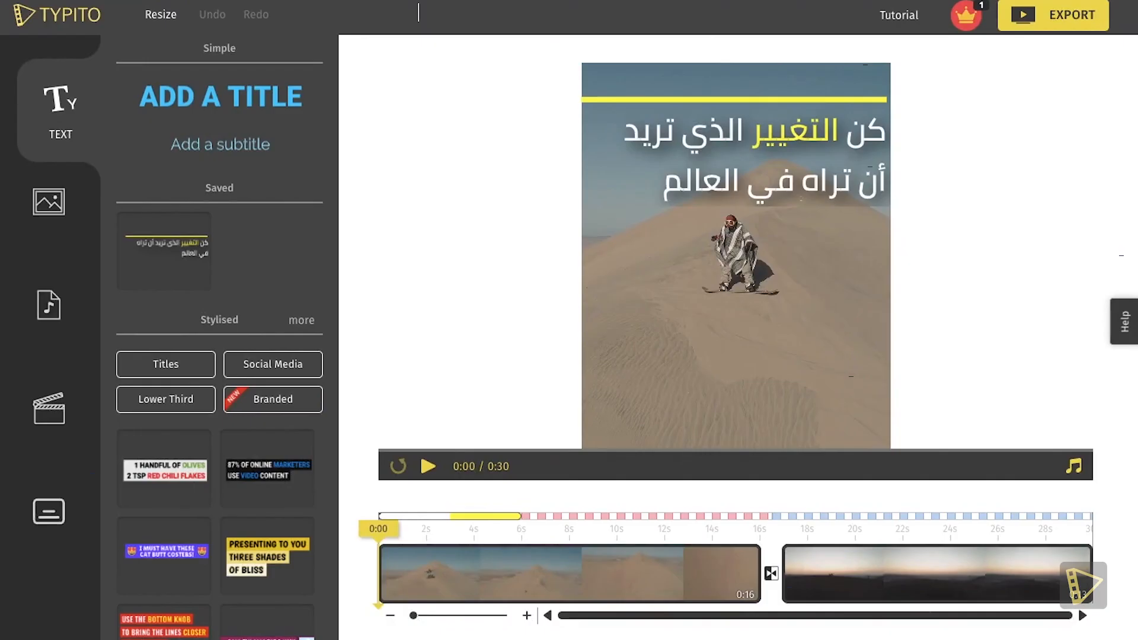
# Step: Rename the project to 'Desert' in the title field
pyautogui.write('Desert')
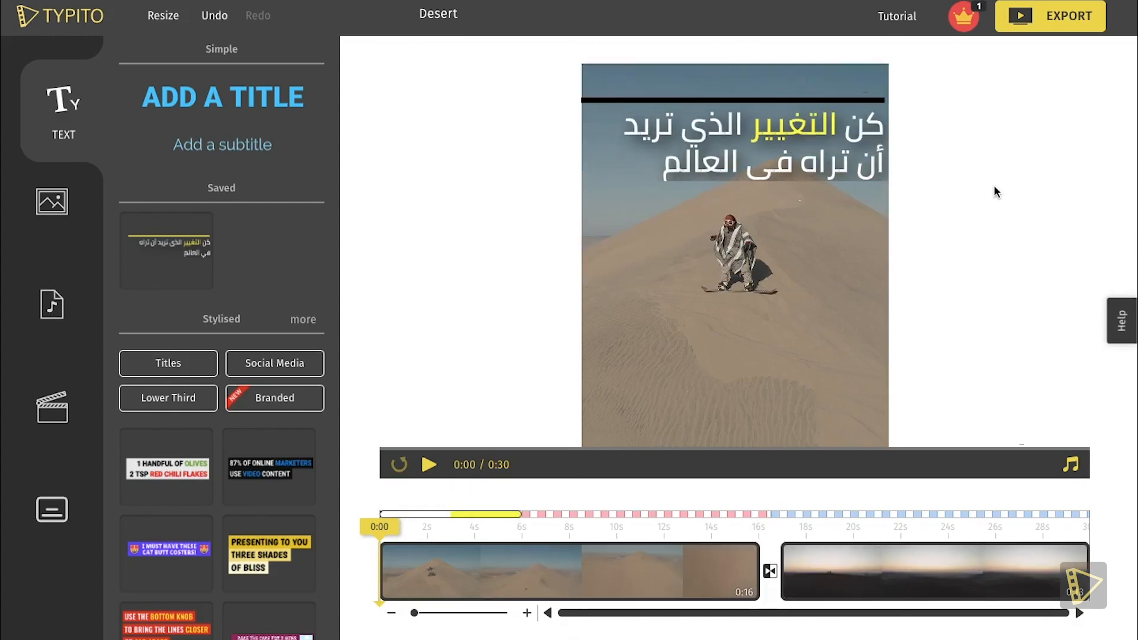
# Step: Drag the Arabic title to the bottom of the first clip and add the caption شكرا لمشاهدتك on the second clip
pyautogui.click(733, 141)
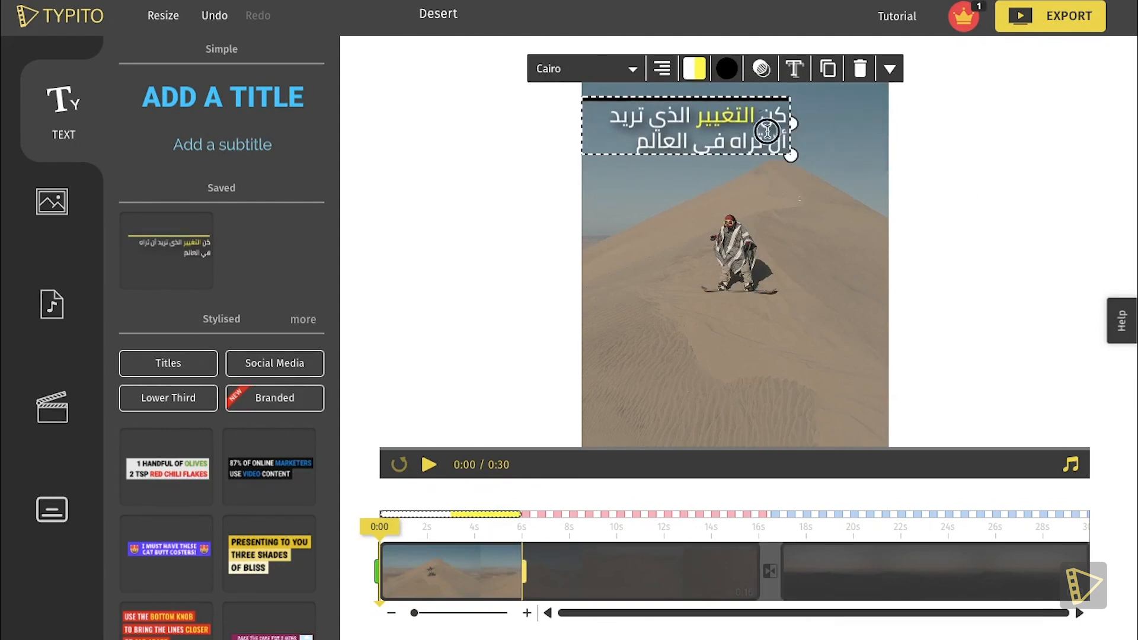
pyautogui.moveTo(765, 131); pyautogui.dragTo(842, 380)
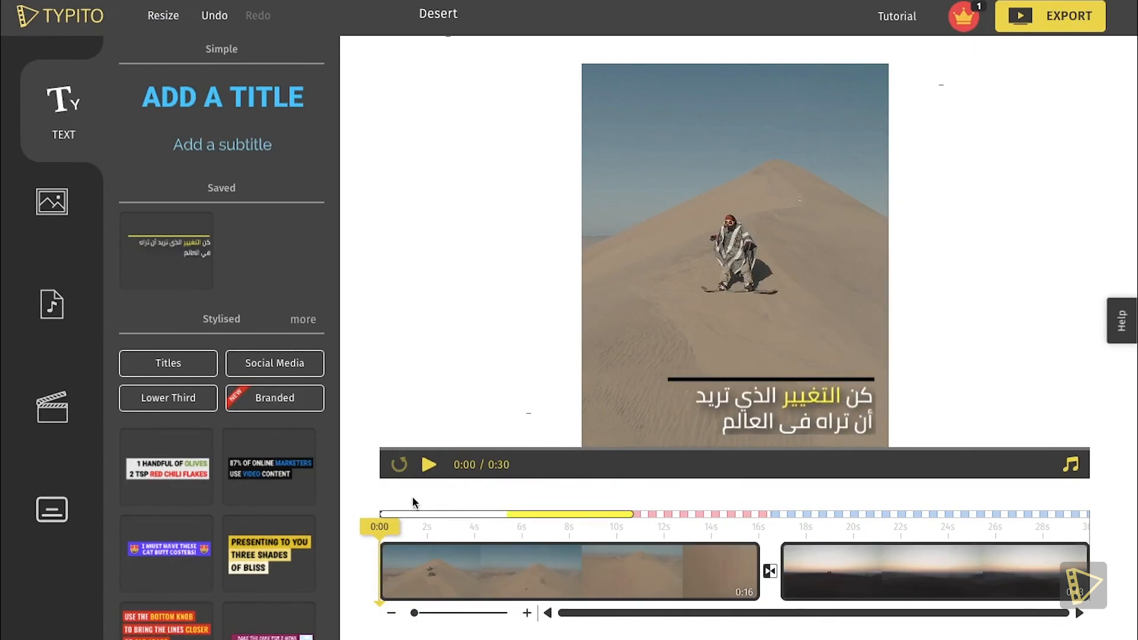
pyautogui.click(428, 464)
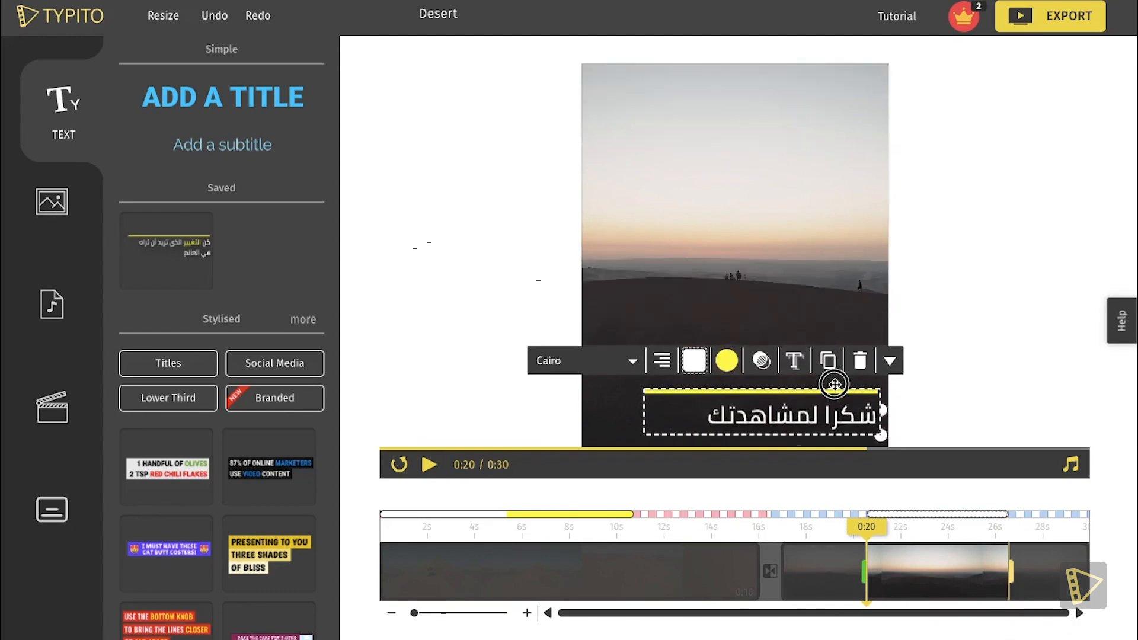
pyautogui.click(996, 385)
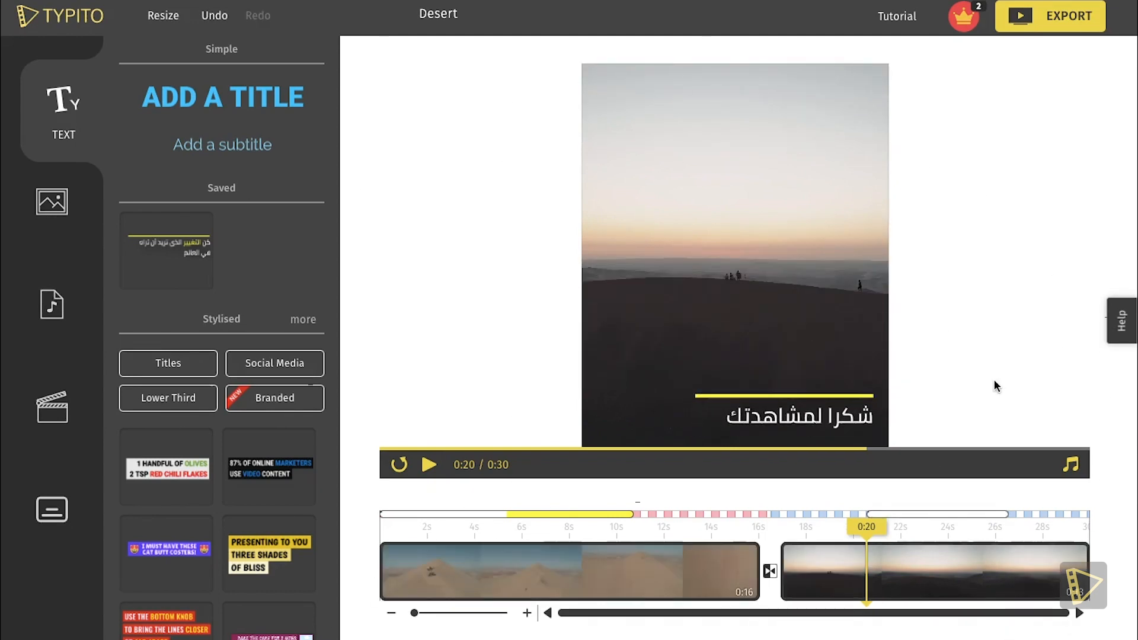
# Step: Export the finished Desert video from the second clip, reaching the export confirmation
pyautogui.click(429, 465)
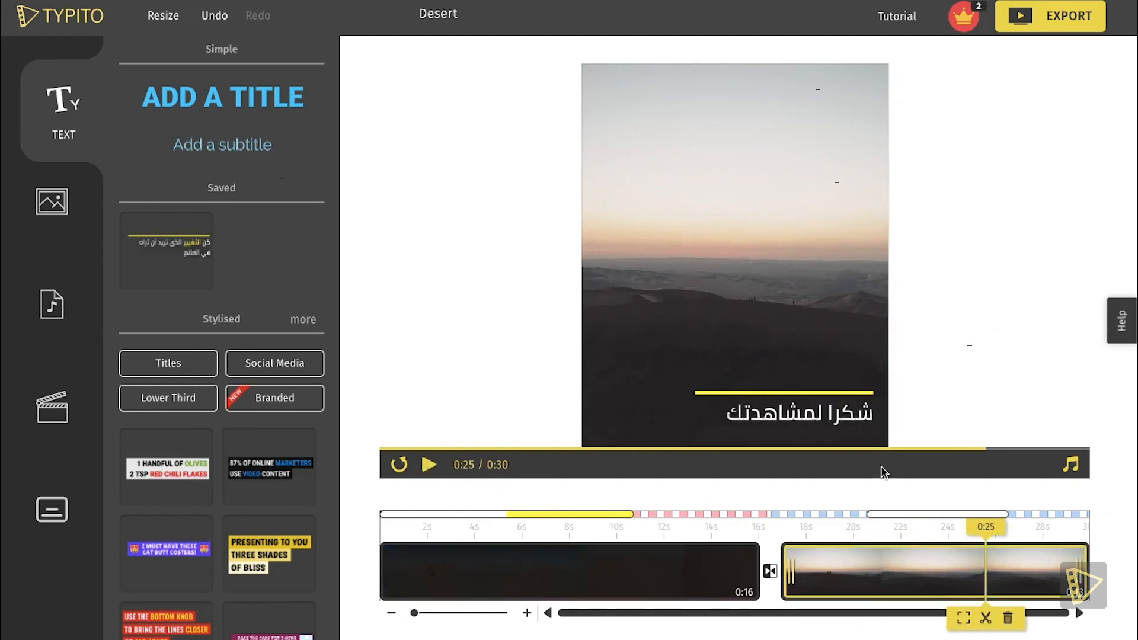
pyautogui.click(1049, 16)
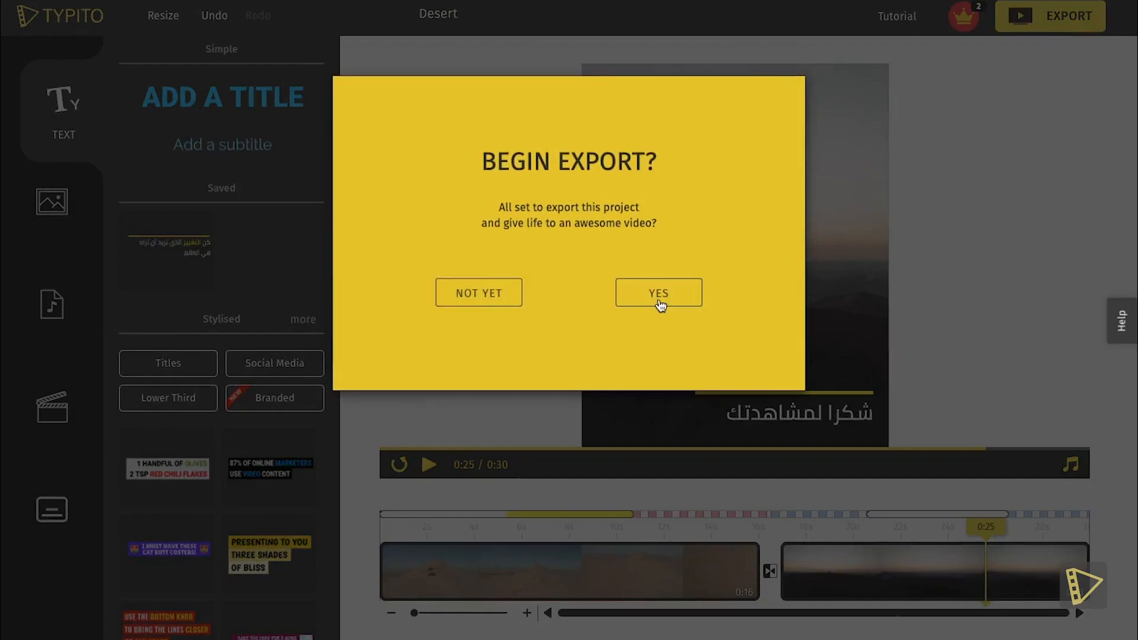